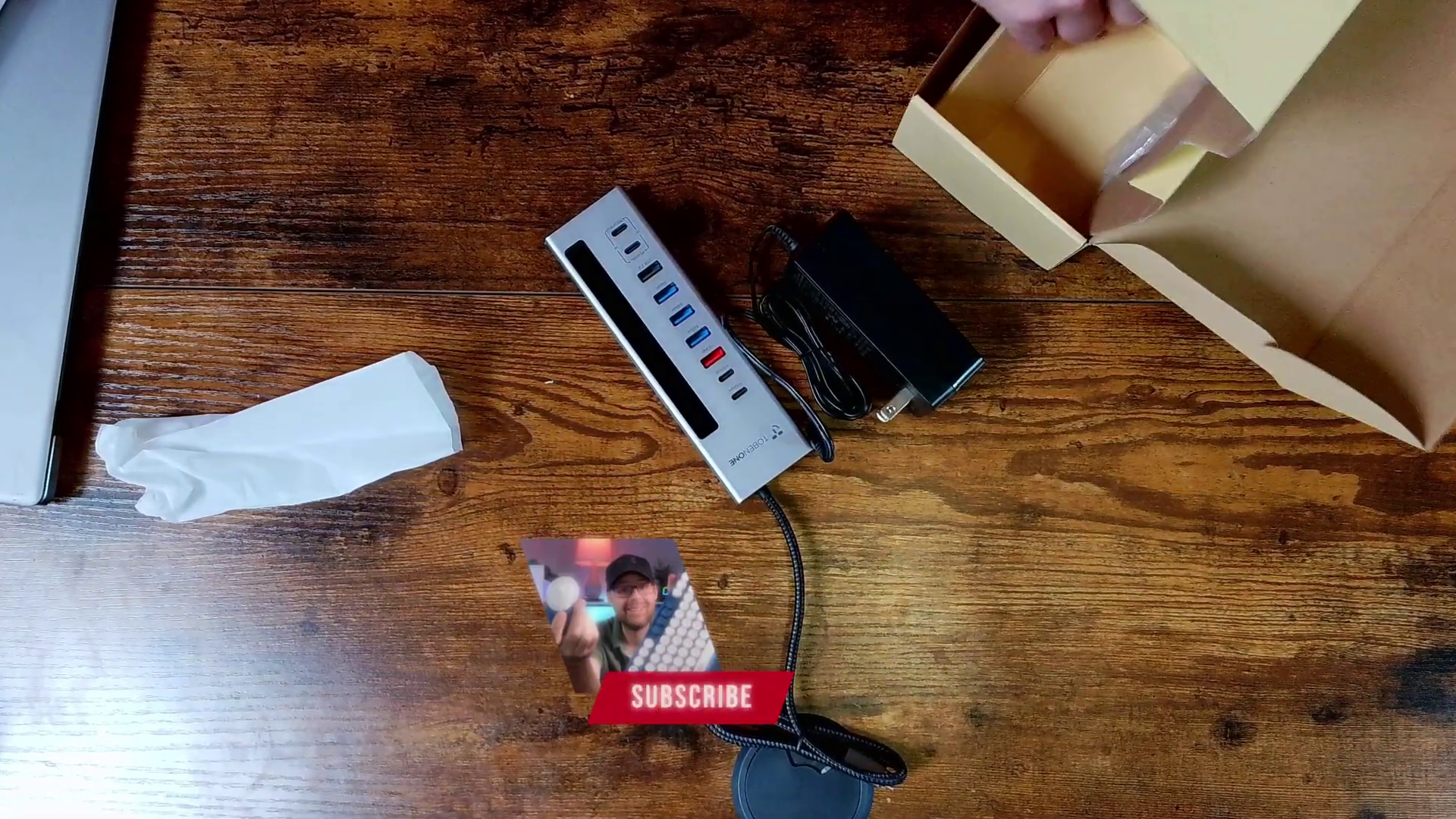
{"action": "left_click", "coordinate": [689, 699]}
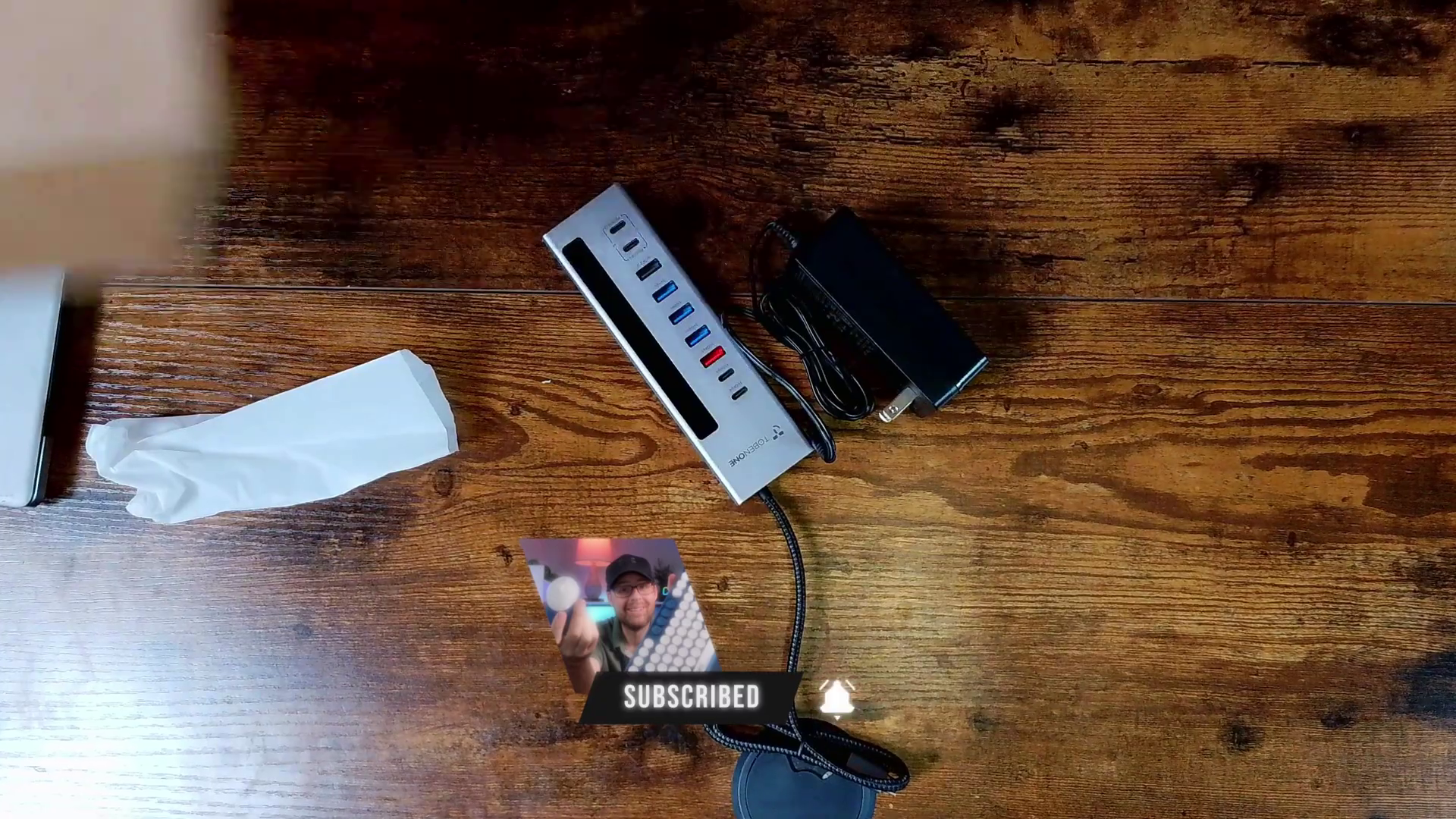